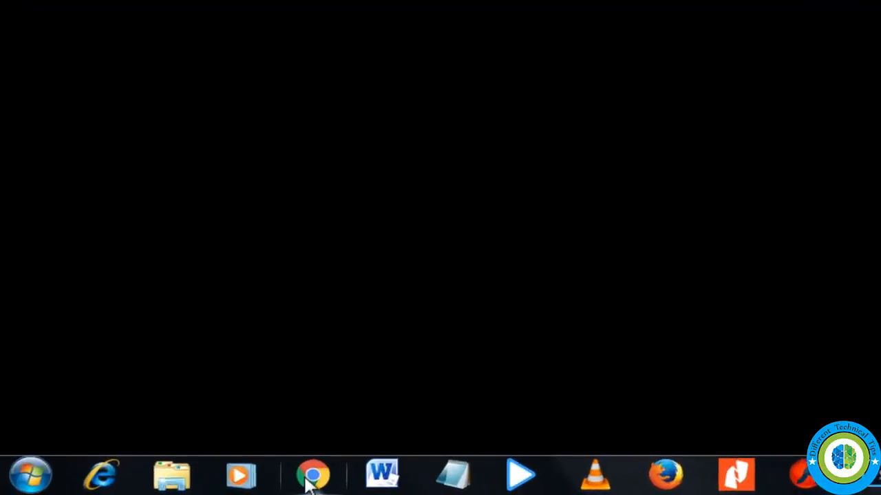
Launch Chrome from the taskbar, glance at the Apps page, then return to a new tab
click(313, 475)
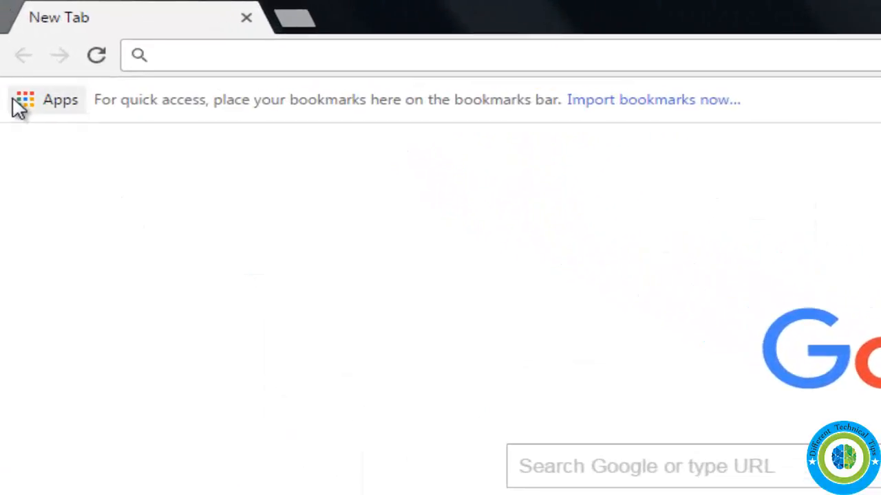
click(46, 100)
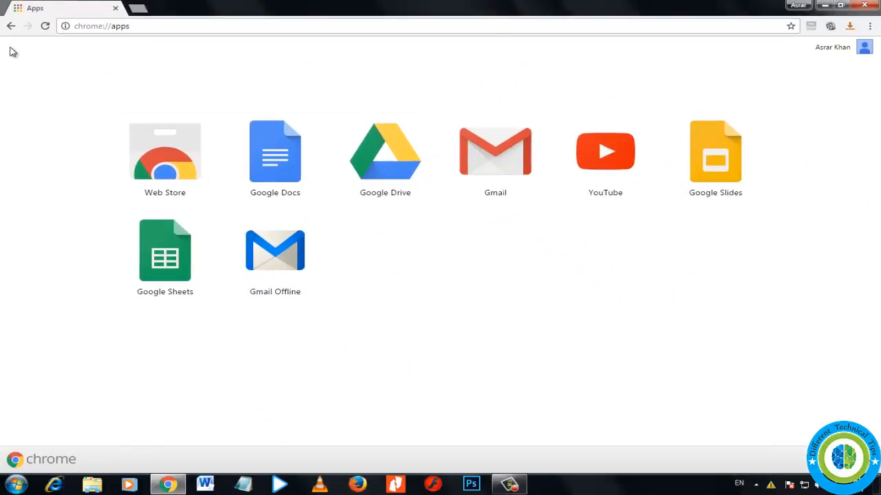
mouse_move(295, 280)
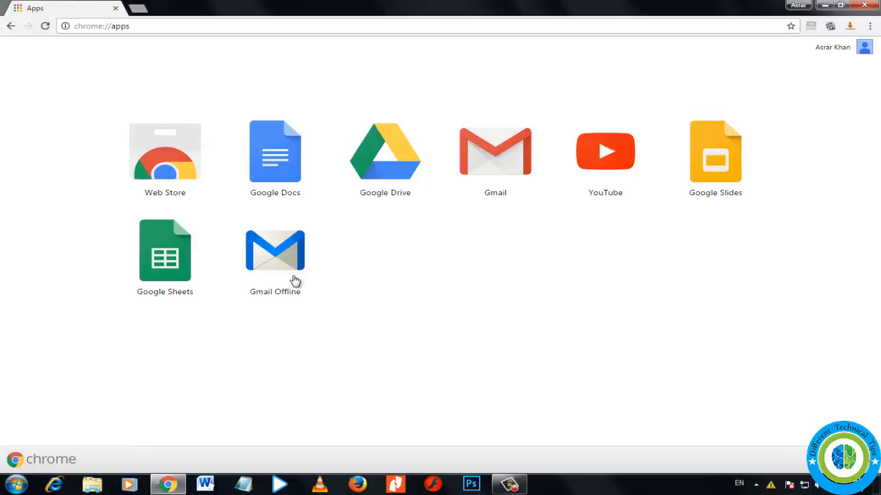
click(494, 152)
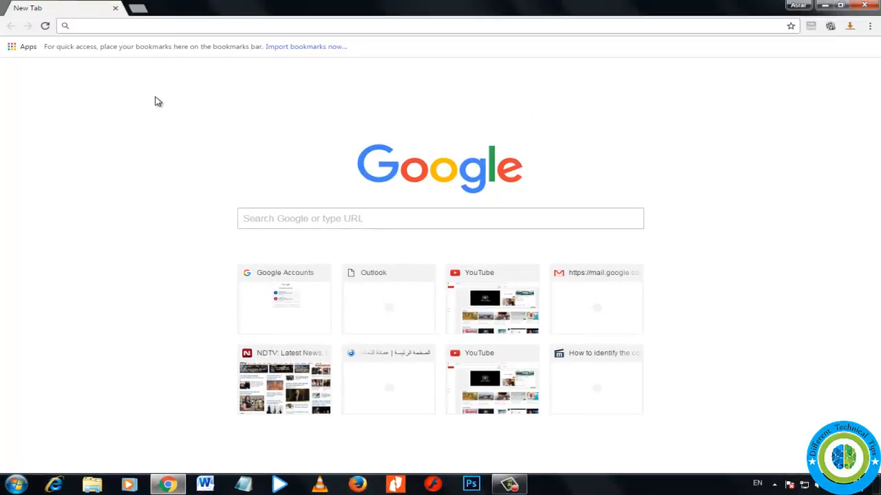
Go to chrome://settings/cookies to list every site's stored data
text(chrome:/)
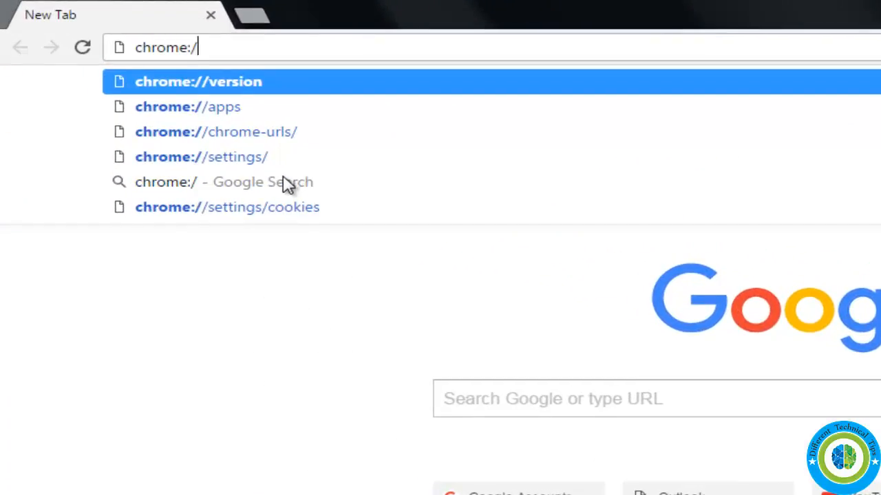
text(settings)
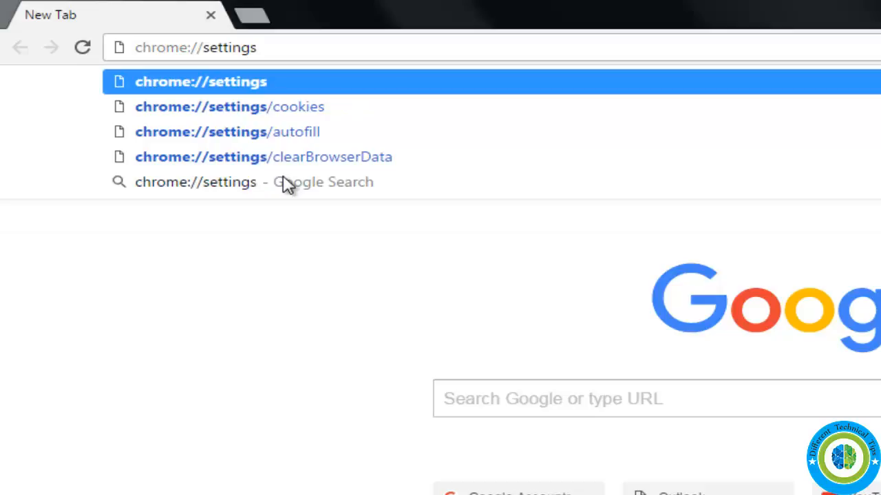
text(/)
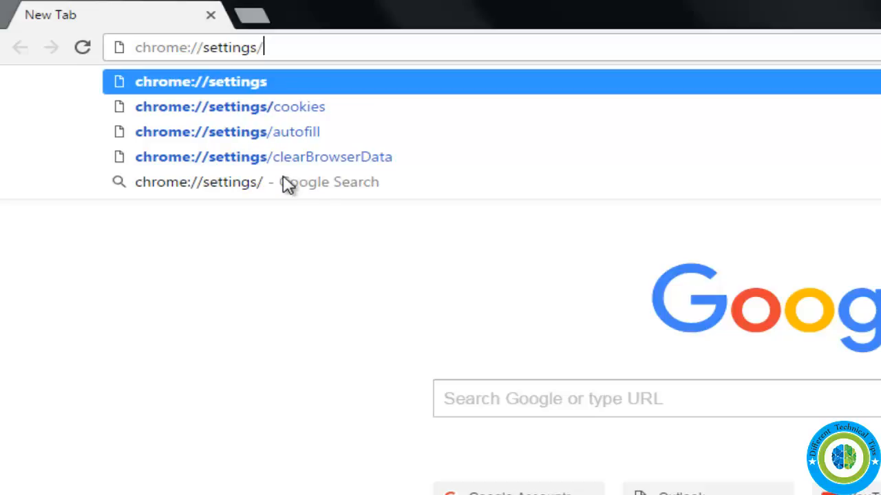
text(cooki)
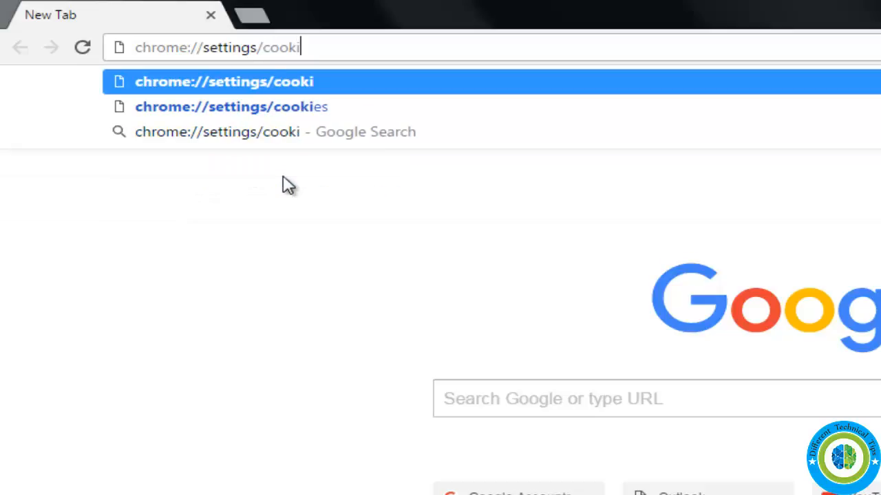
text(es)
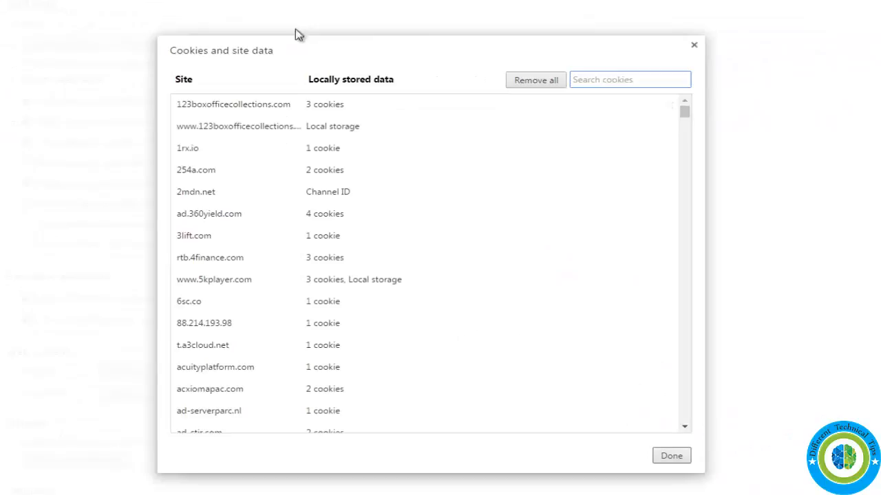
Filter the cookie list by searching for mail.google.com
scroll(down, 3)
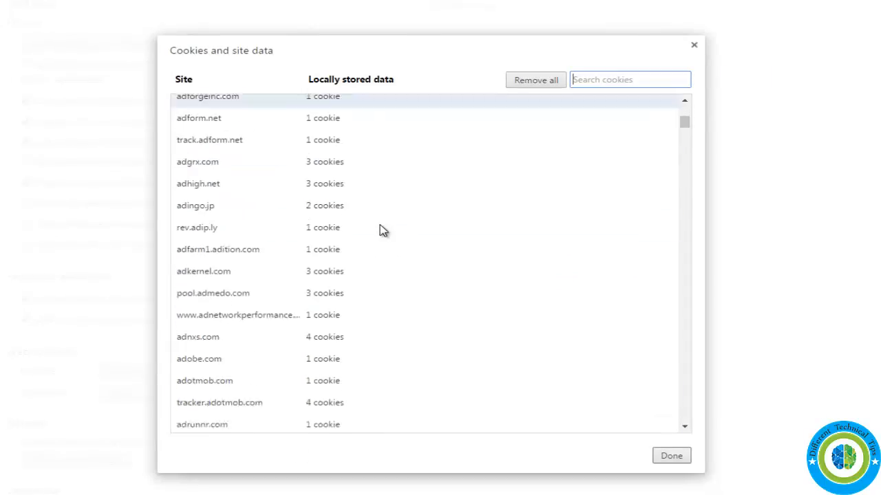
scroll(down, 3)
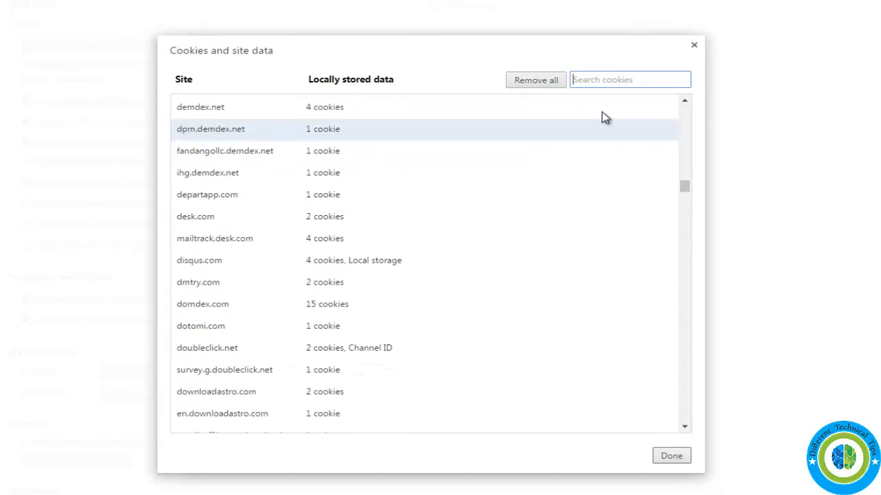
text(m)
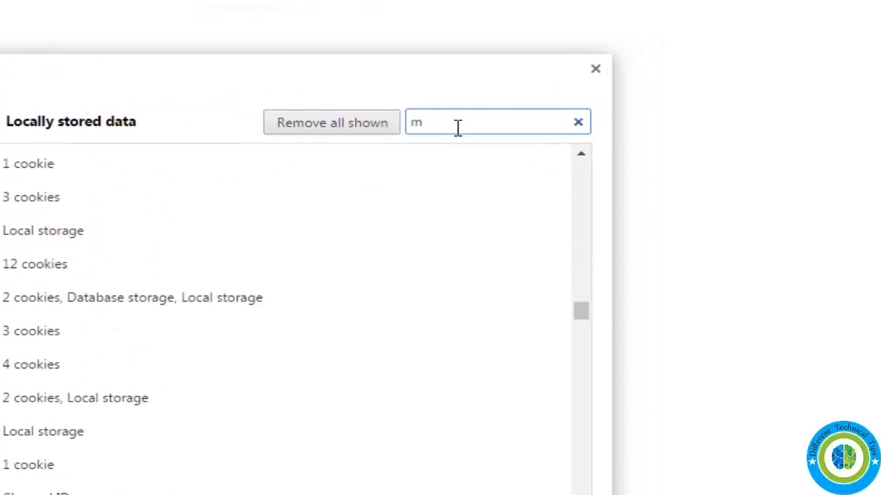
text(aio)
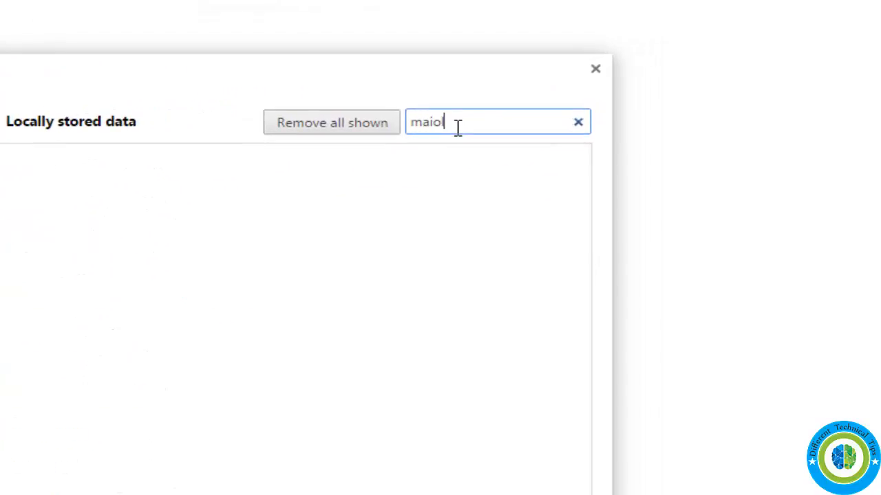
text(mail.google.com)
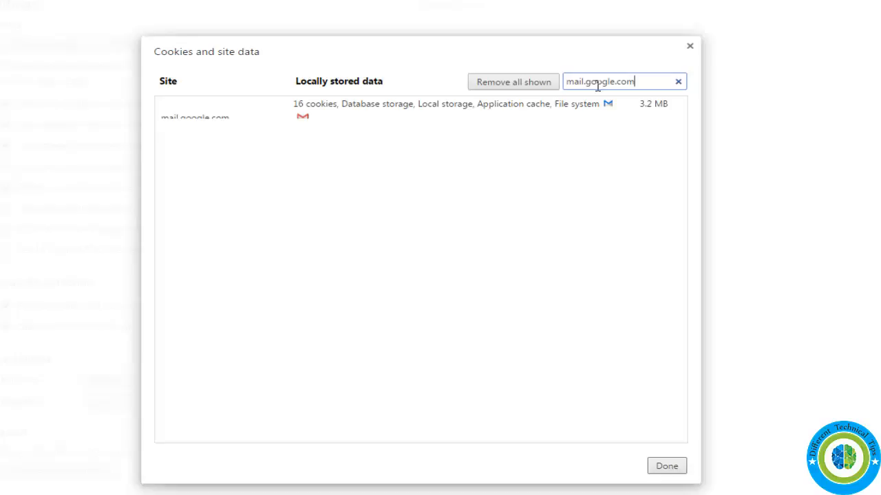
mouse_move(318, 114)
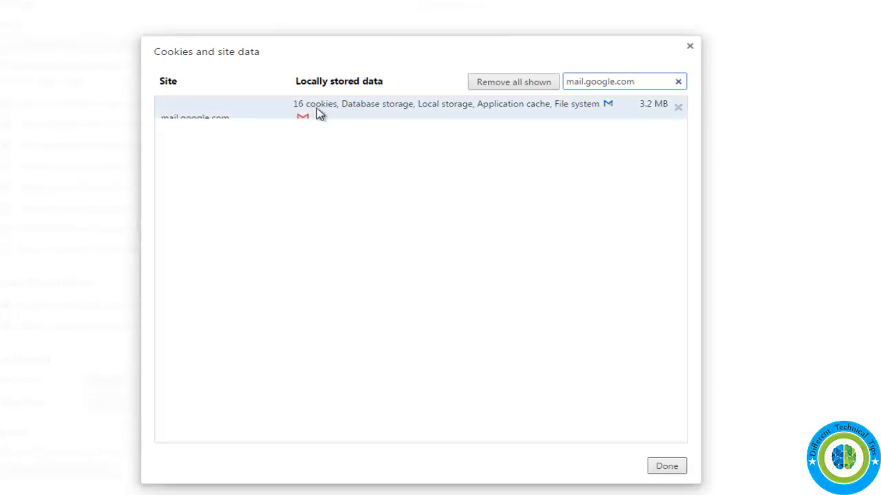
mouse_move(538, 110)
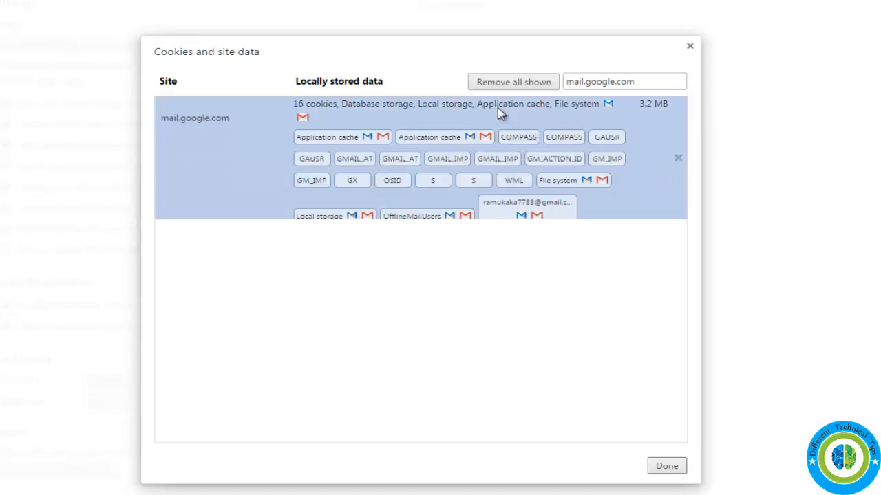
mouse_move(659, 212)
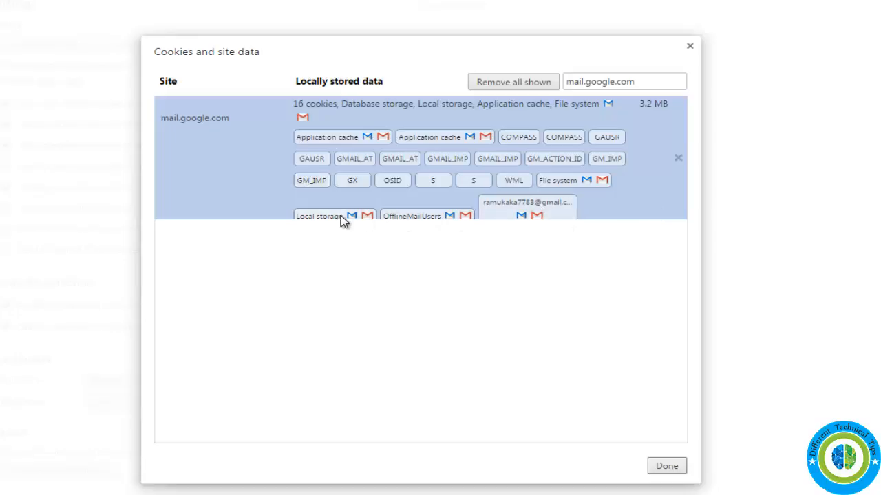
mouse_move(513, 81)
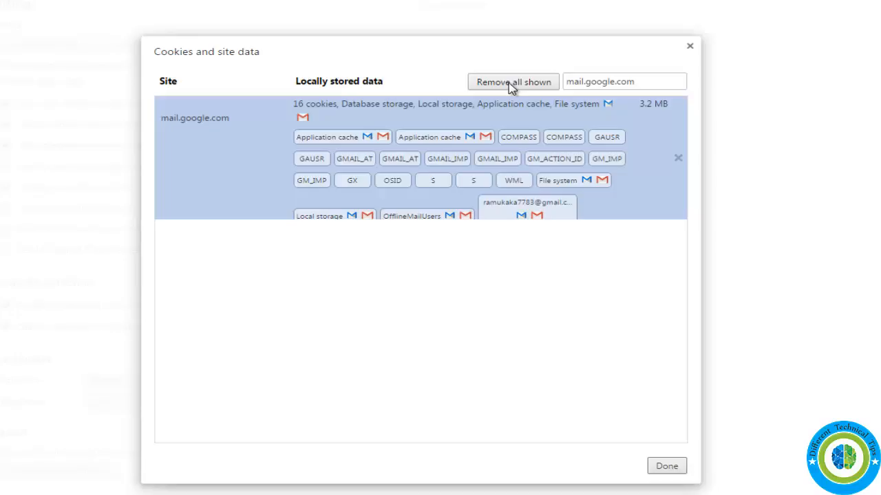
Remove all shown mail.google.com data, then close both settings dialogs with Done
click(513, 82)
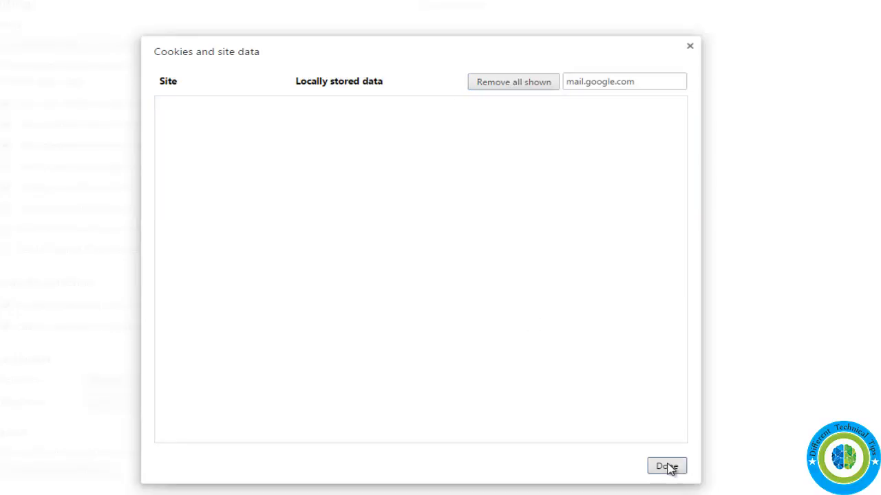
click(665, 466)
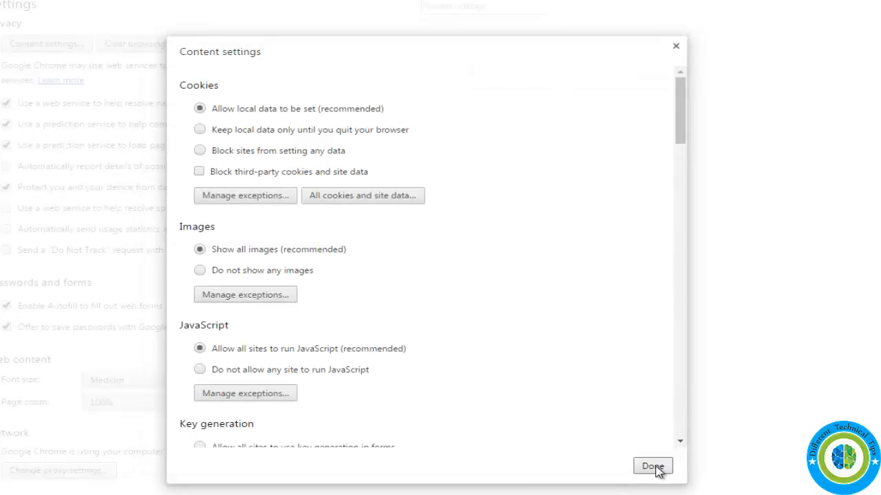
click(652, 466)
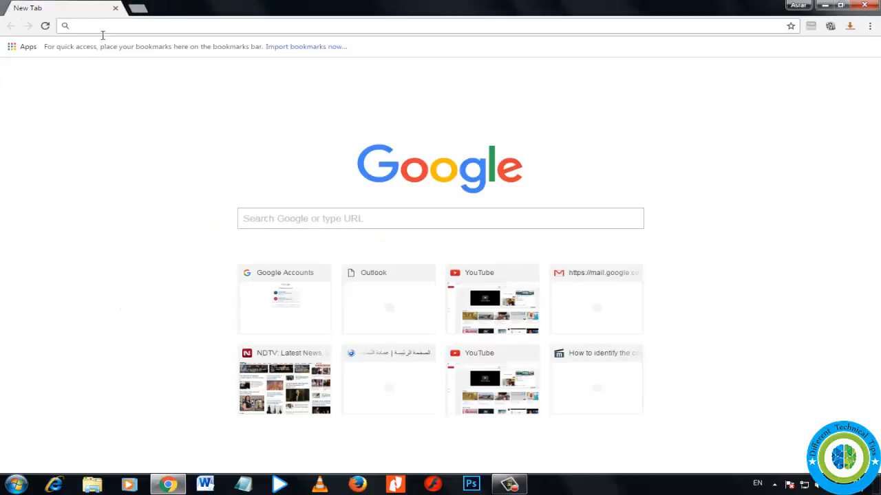
mouse_move(106, 27)
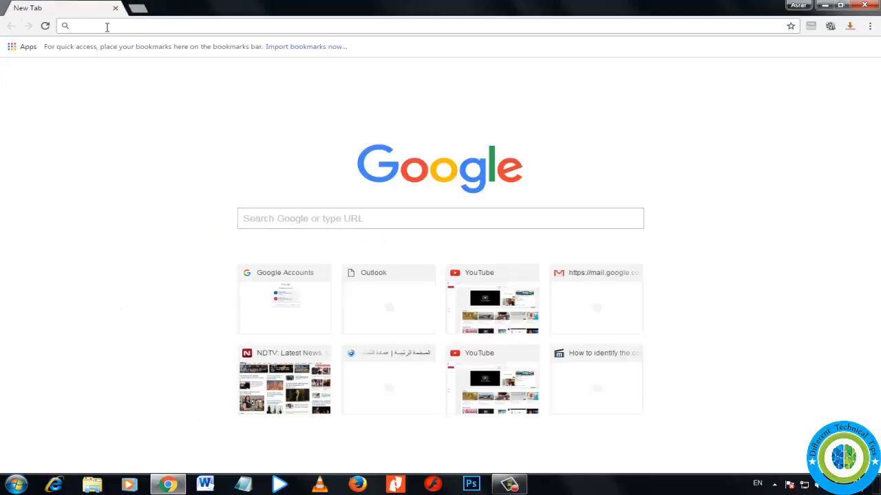
Navigate to chrome://apps to view the installed apps
text(chrome://apps)
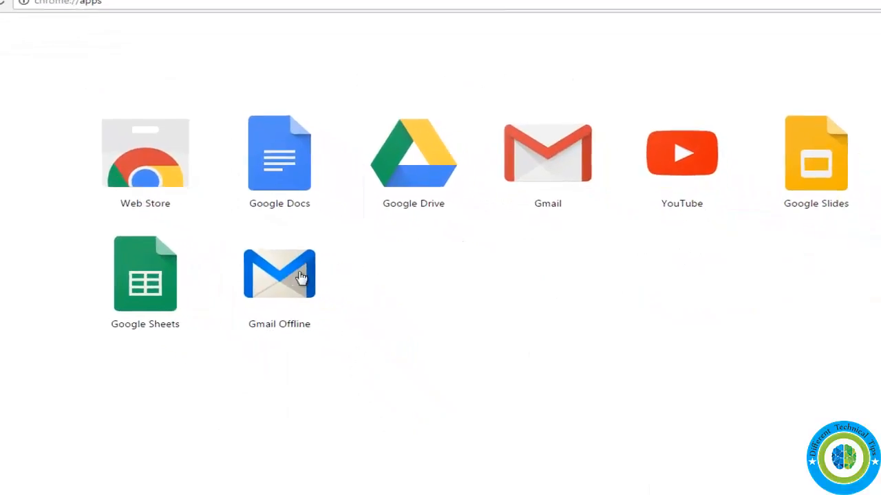
Remove Gmail Offline from Chrome via its context menu and confirm
right_click(278, 273)
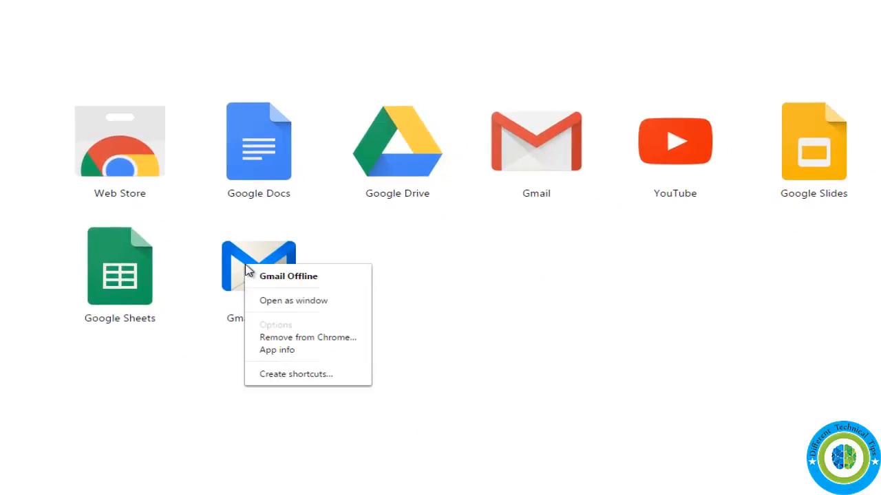
mouse_move(304, 342)
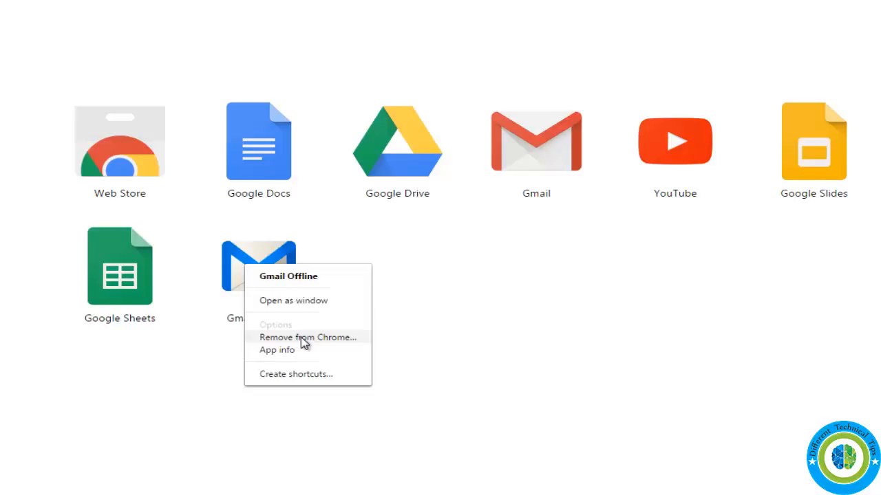
click(308, 337)
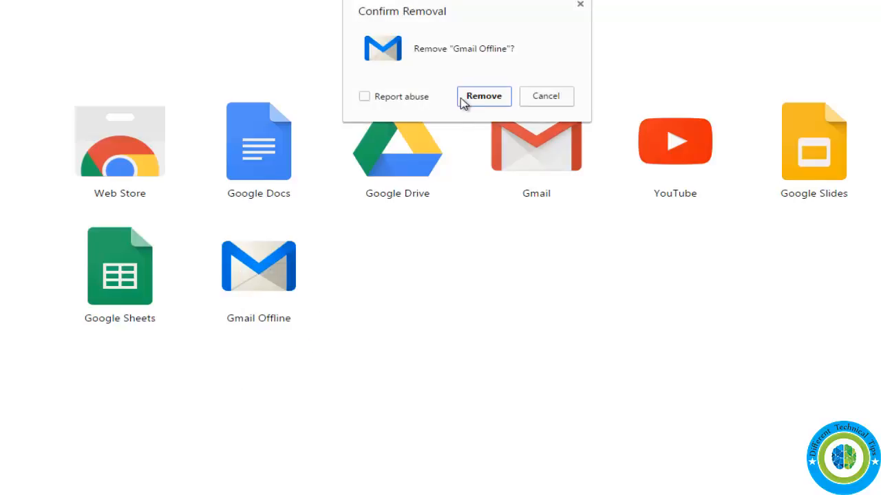
click(483, 96)
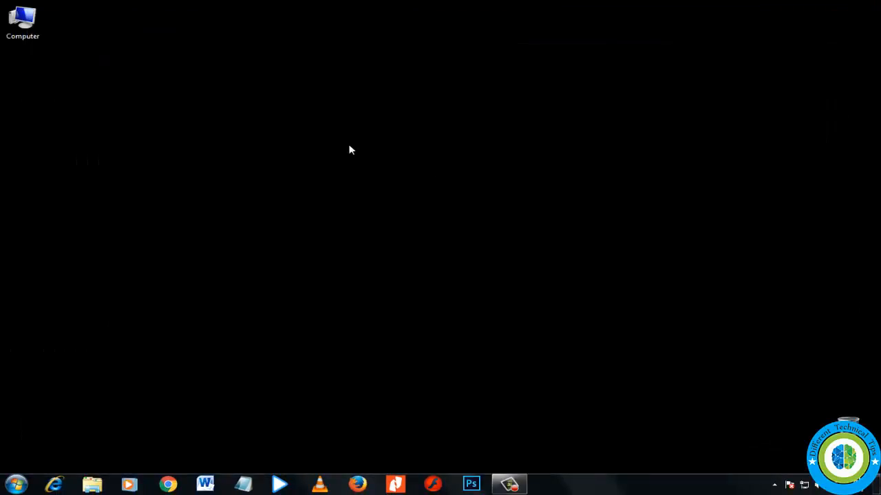
mouse_move(606, 286)
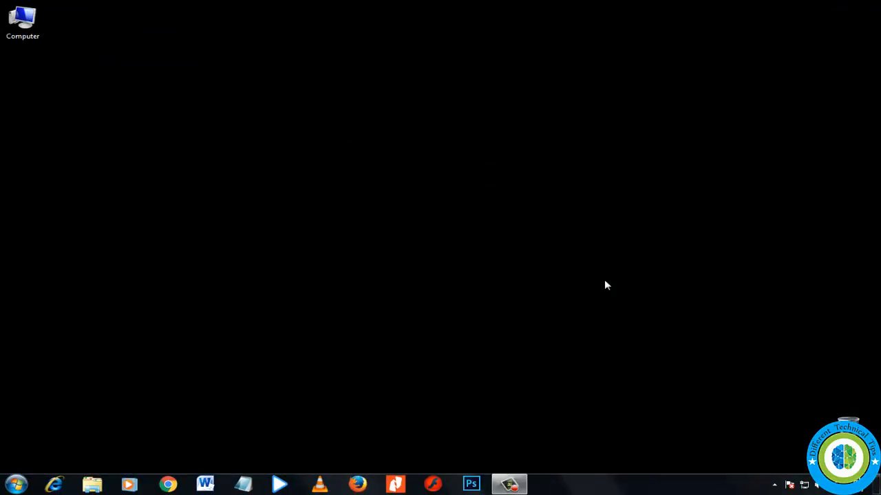